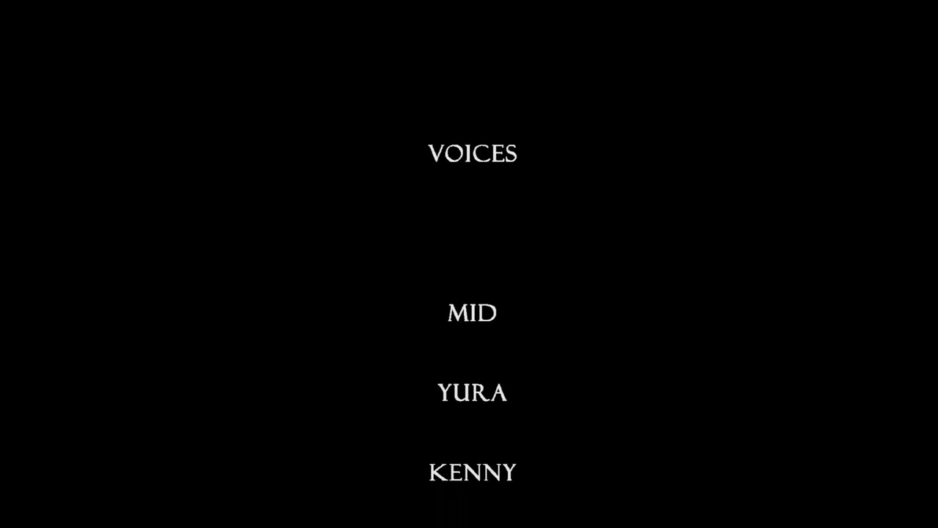
scroll("up", 3)
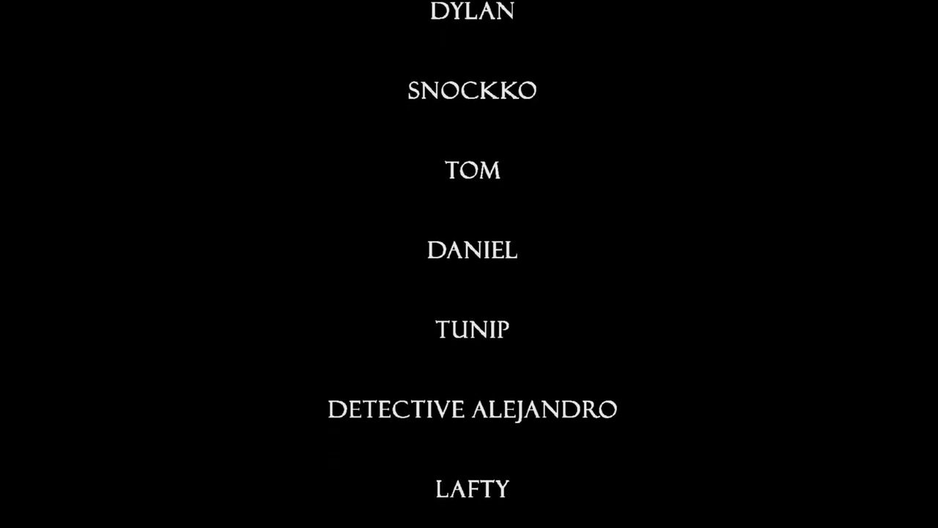
scroll("up", 3)
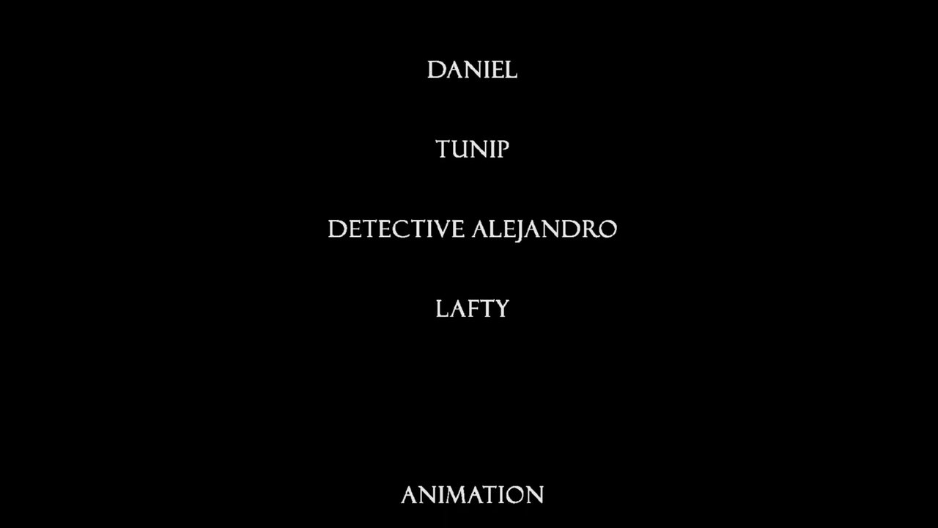
scroll("up", 3)
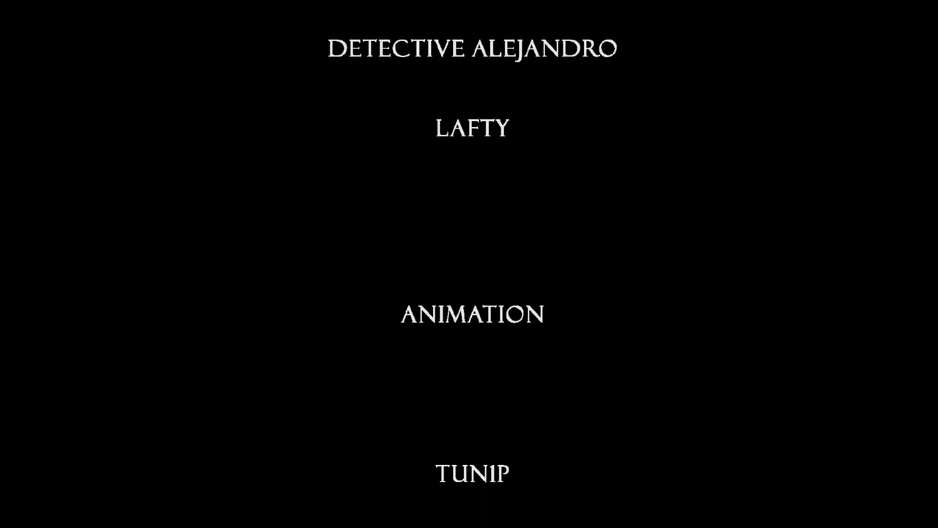
scroll("up", 3)
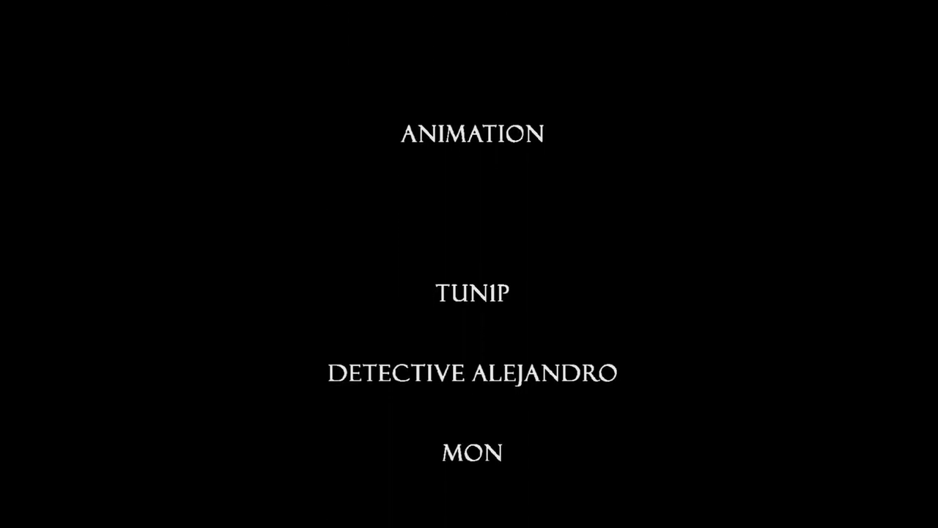